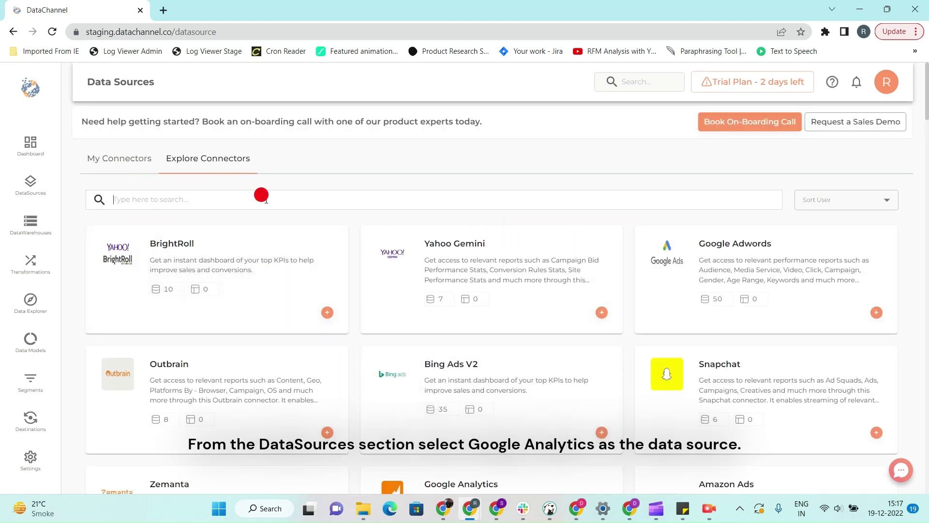
Step: Search the connector catalogue for 'Googl' and open the Google Analytics connector
{"action": "type", "text": "Googl"}
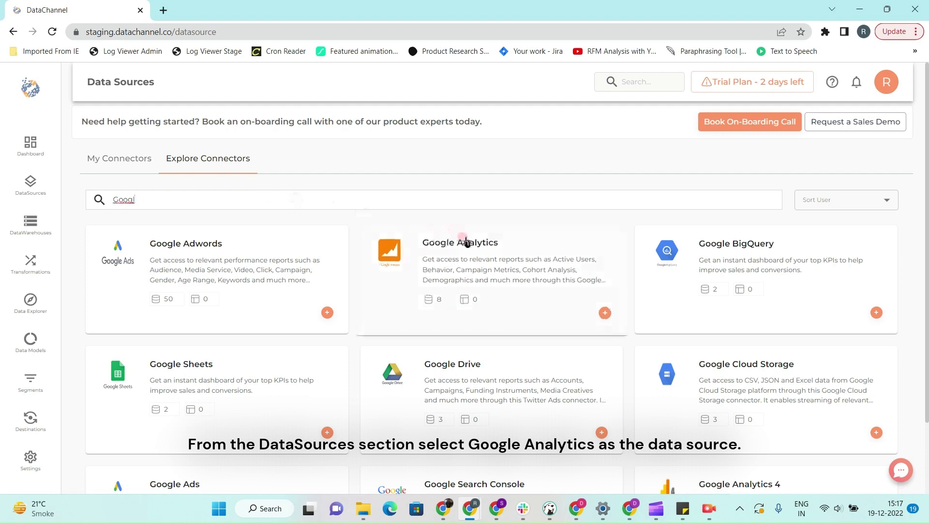
{"action": "left_click", "coordinate": [465, 242]}
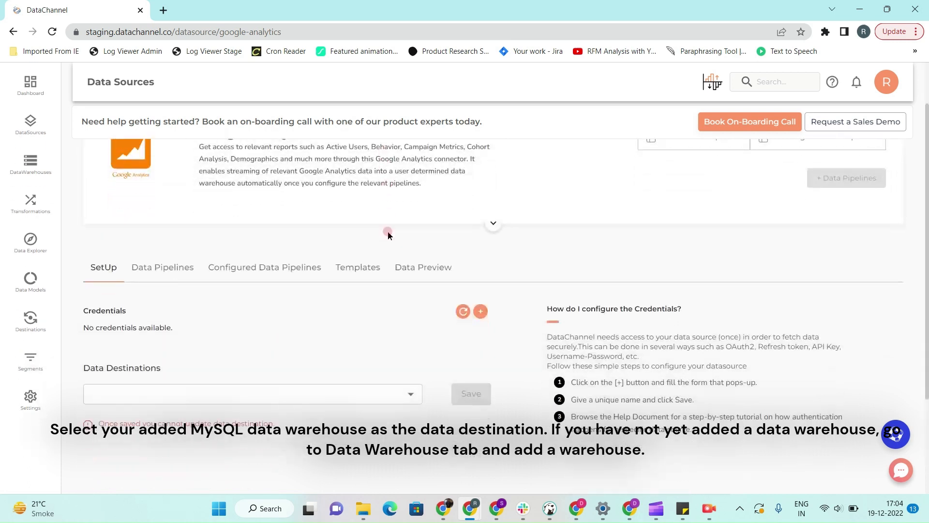
Step: Choose the MySQL warehouse as the data destination and save it
{"action": "left_click", "coordinate": [252, 393]}
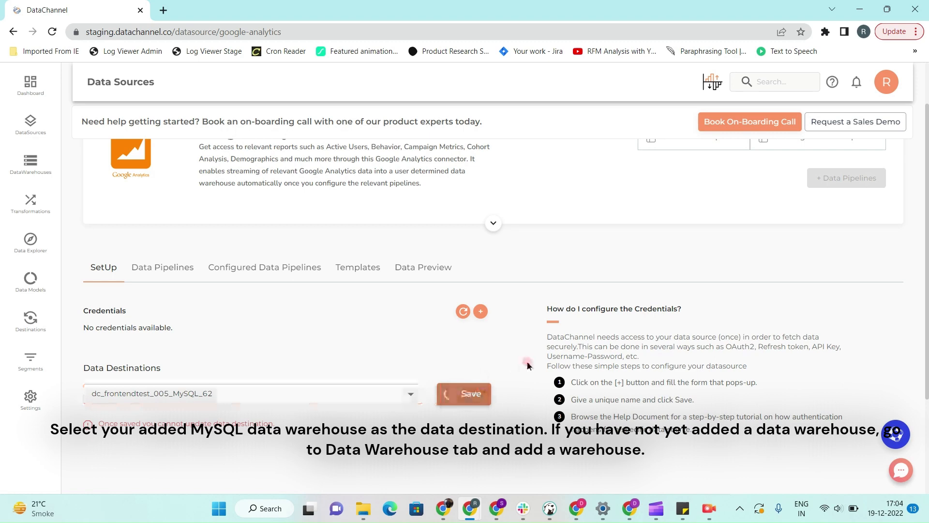
{"action": "left_click", "coordinate": [464, 394]}
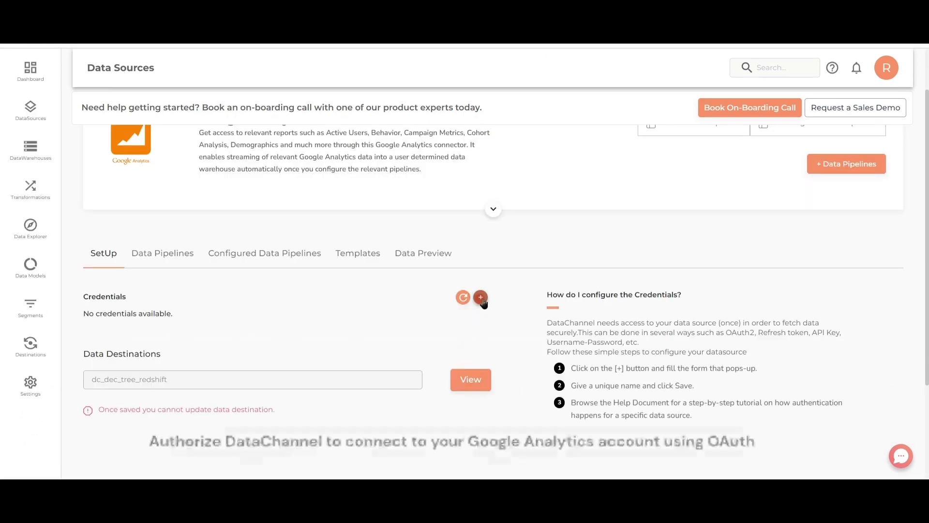
Step: Open the Add Credentials form for Google Analytics
{"action": "left_click", "coordinate": [480, 297]}
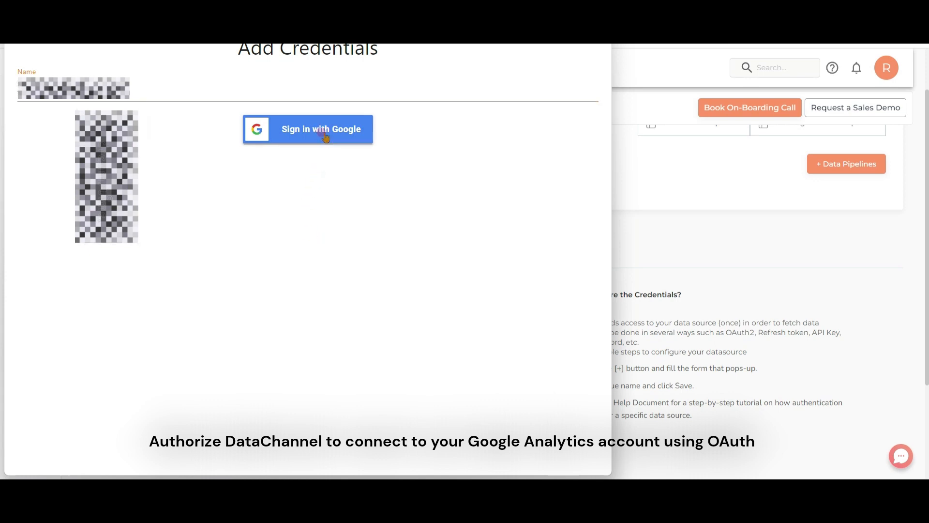
Step: Sign in with the Google account and allow DataChannel access to Analytics data
{"action": "left_click", "coordinate": [321, 129]}
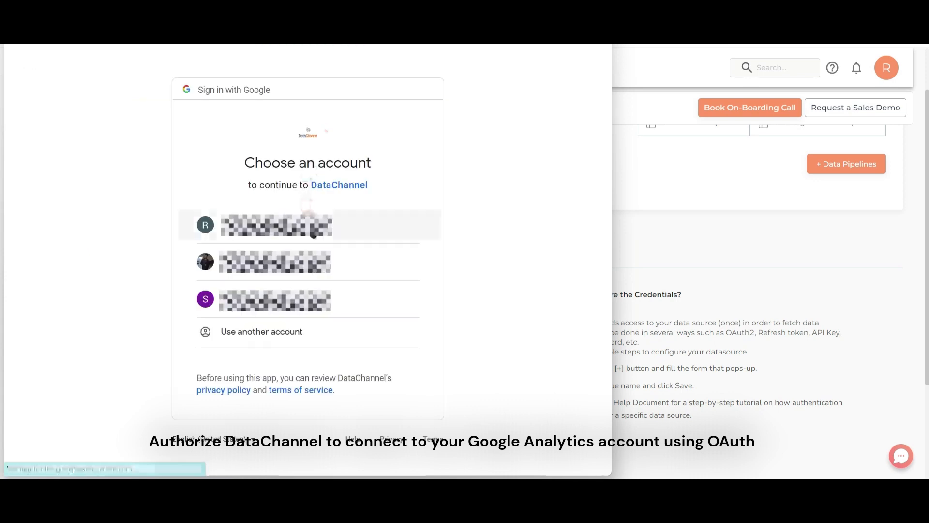
{"action": "left_click", "coordinate": [276, 225]}
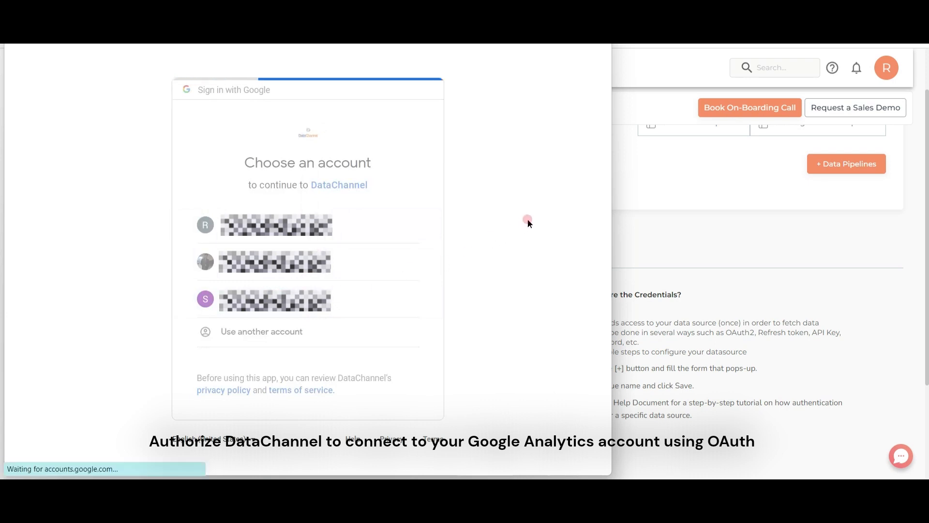
{"action": "left_click", "coordinate": [276, 225]}
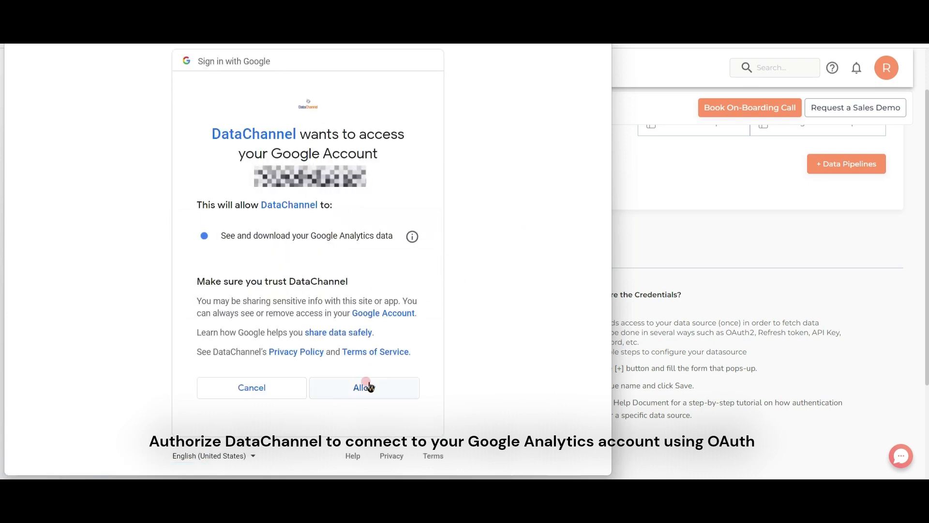
{"action": "left_click", "coordinate": [365, 387]}
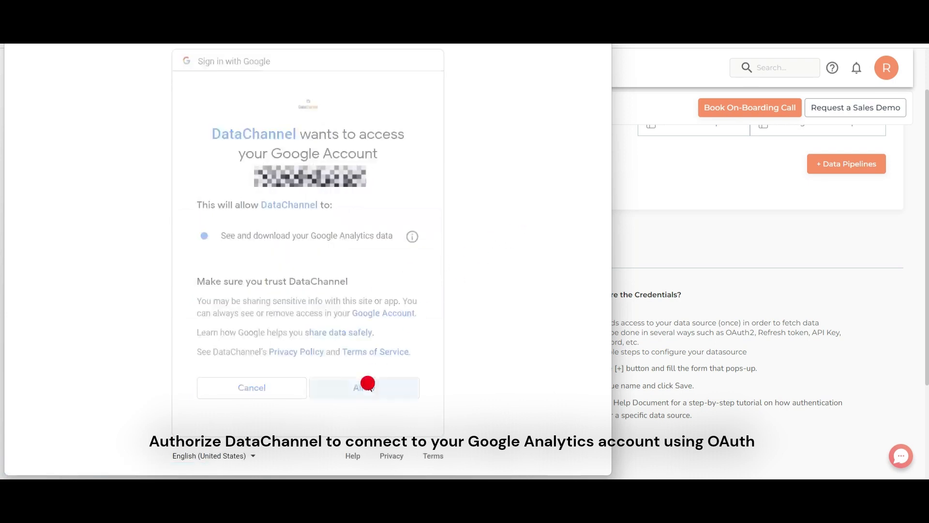
{"action": "left_click", "coordinate": [365, 387]}
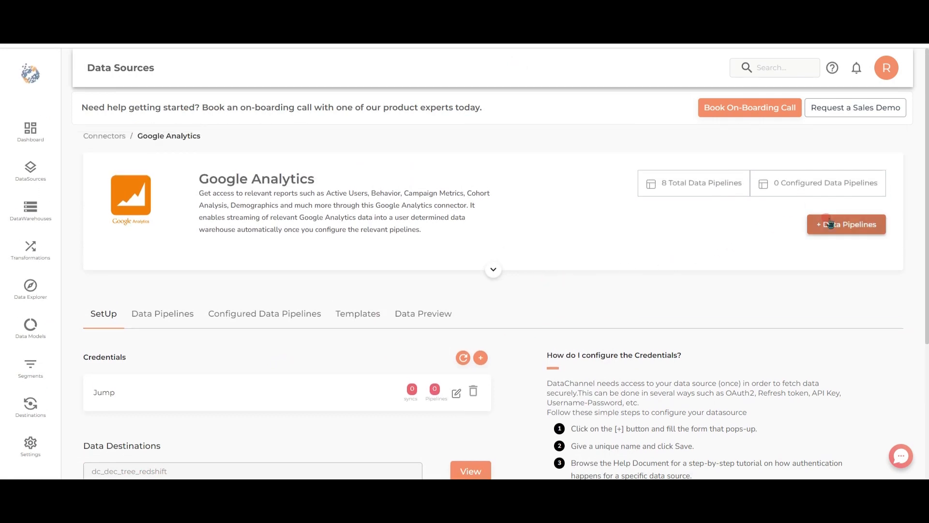
Step: Start a new data pipeline from the Google Analytics connector page
{"action": "left_click", "coordinate": [846, 224]}
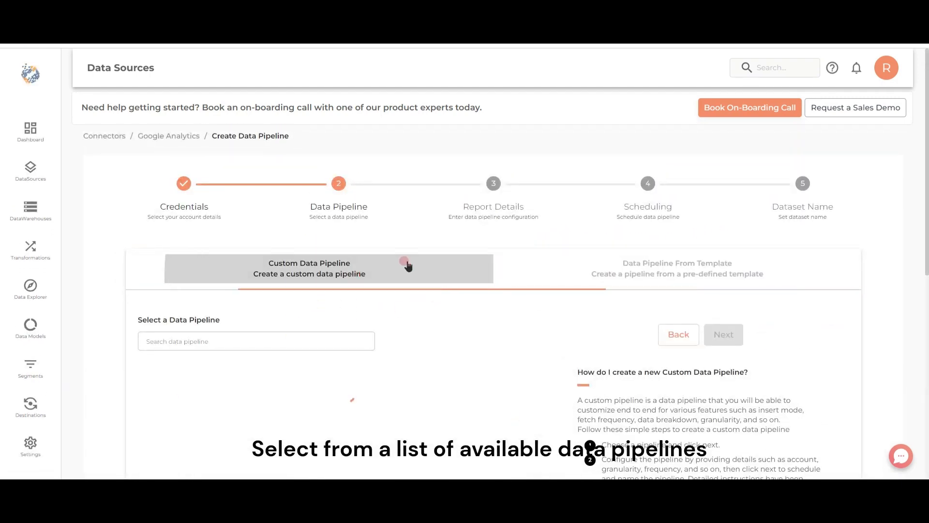
Step: Select the Geo custom pipeline and proceed to report details
{"action": "scroll", "scroll_direction": "down", "scroll_amount": 3}
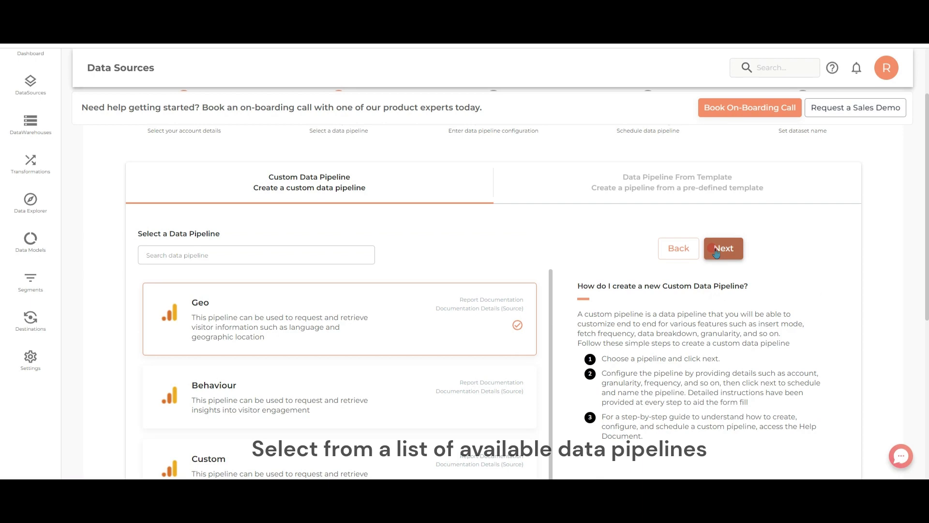
{"action": "left_click", "coordinate": [723, 248]}
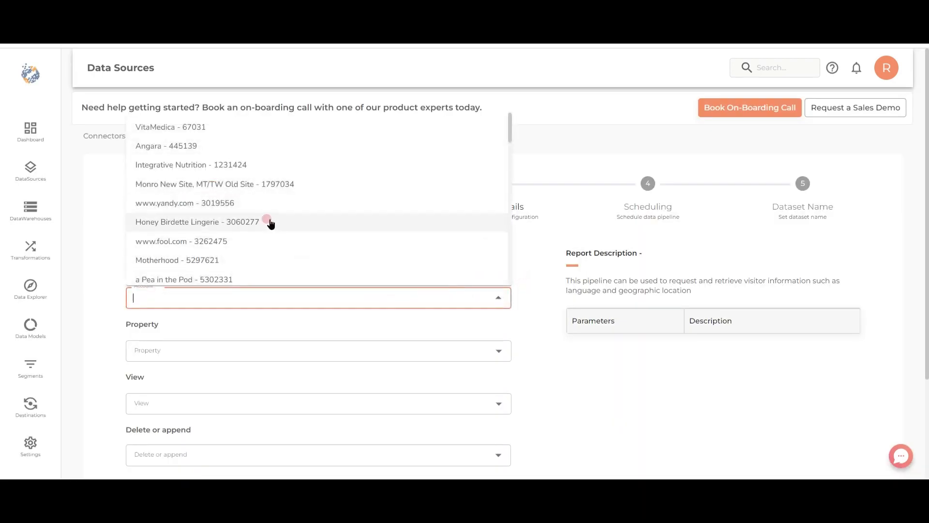
Step: Set account Honey Birdette Lingerie, view HB - AU, Delete mode and 7 days
{"action": "left_click", "coordinate": [197, 221]}
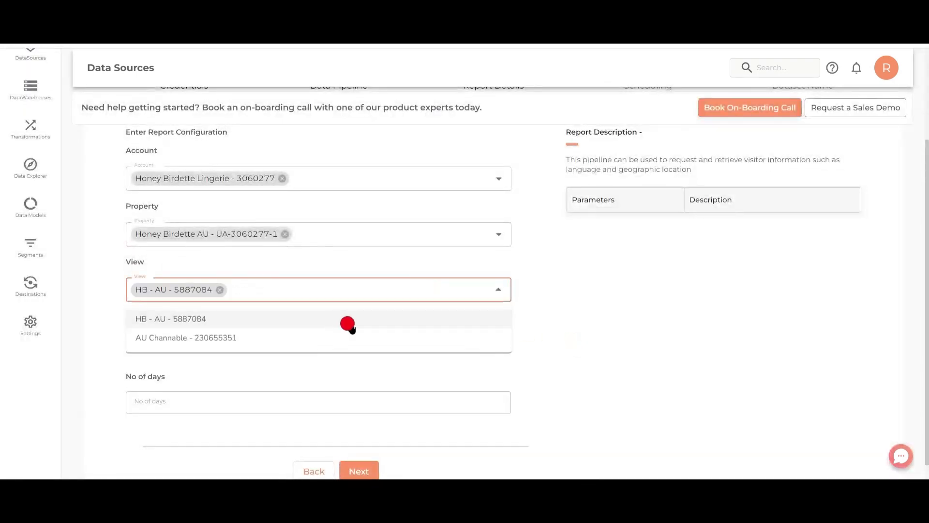
{"action": "left_click", "coordinate": [170, 319]}
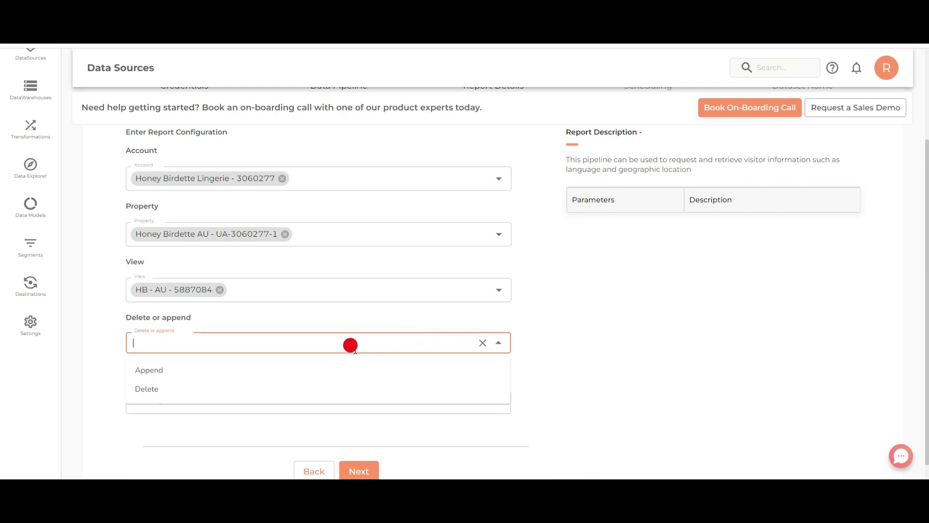
{"action": "left_click", "coordinate": [146, 389]}
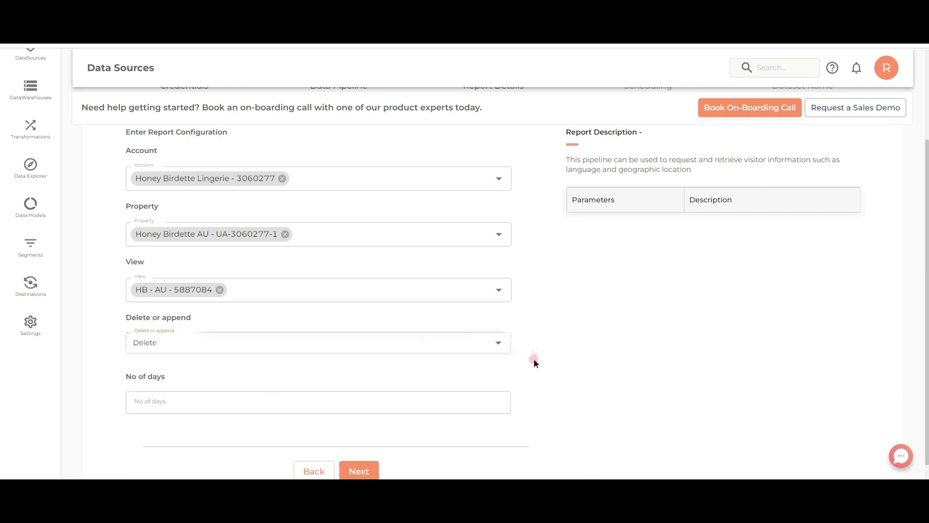
{"action": "type", "text": "7"}
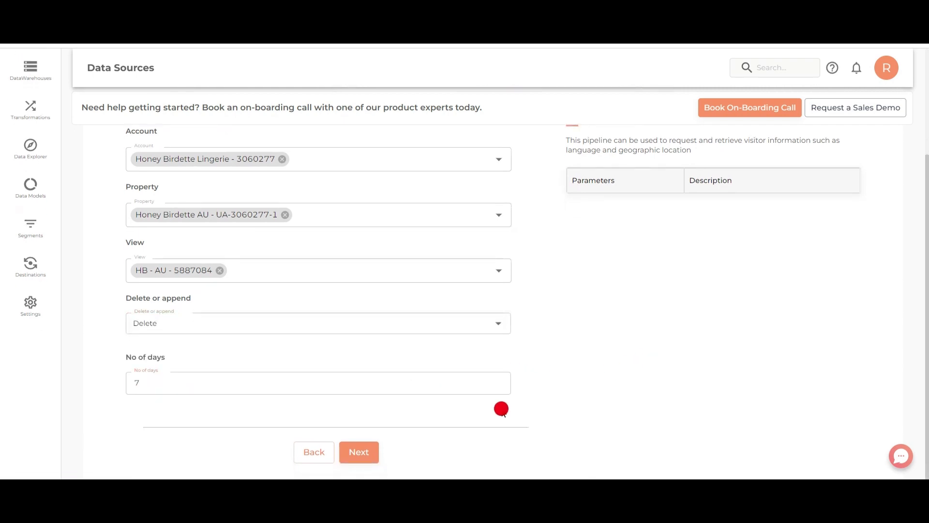